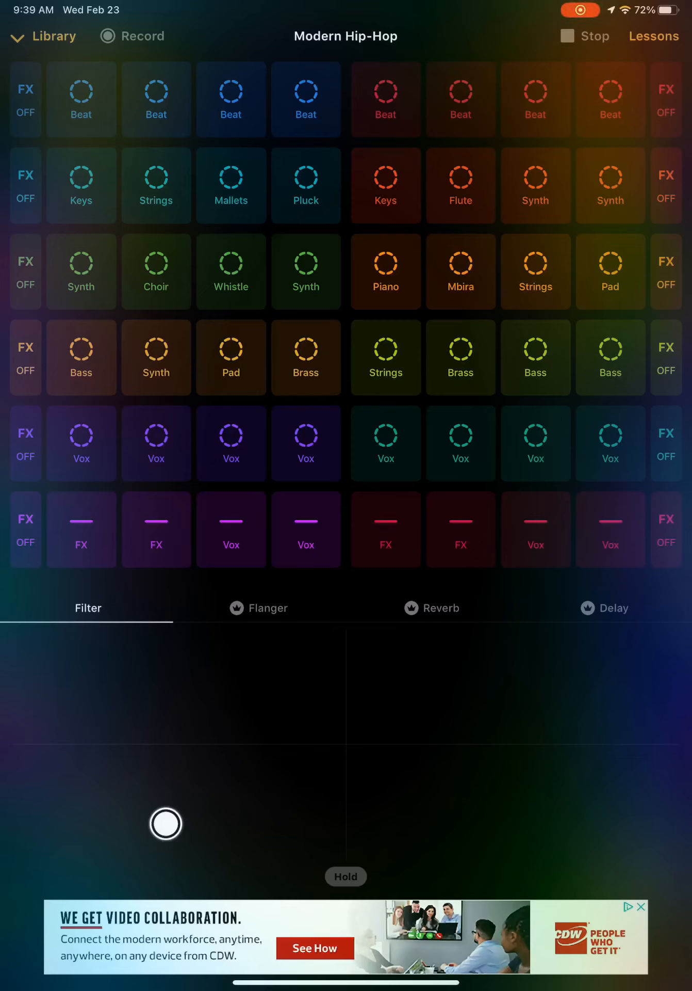
- Start the Flute loop in the Modern Hip-Hop pack
left_click(460, 184)
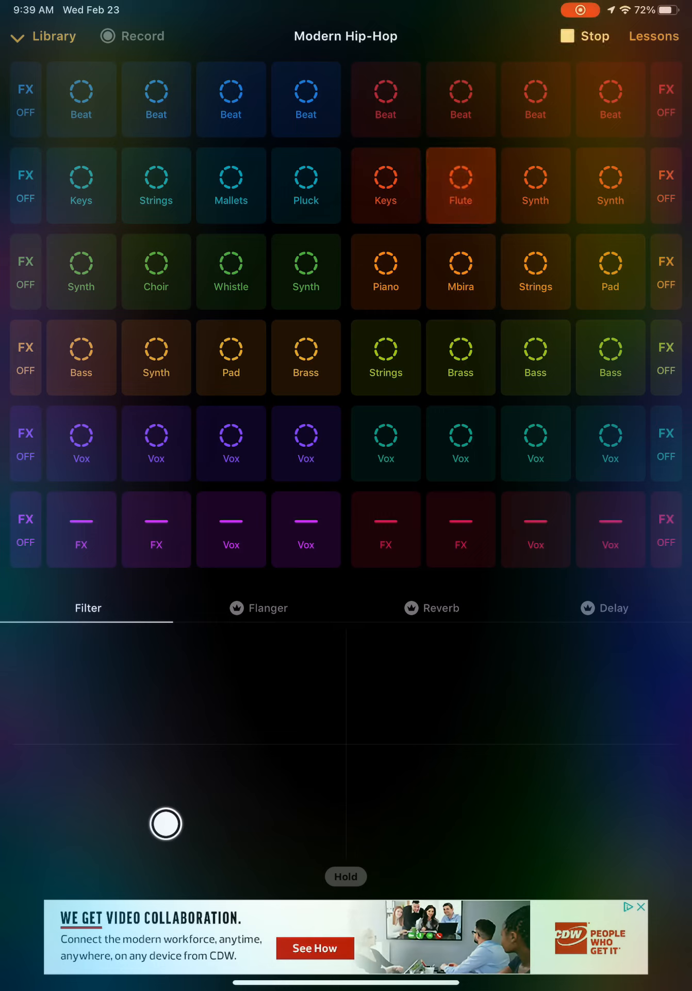
left_click(460, 185)
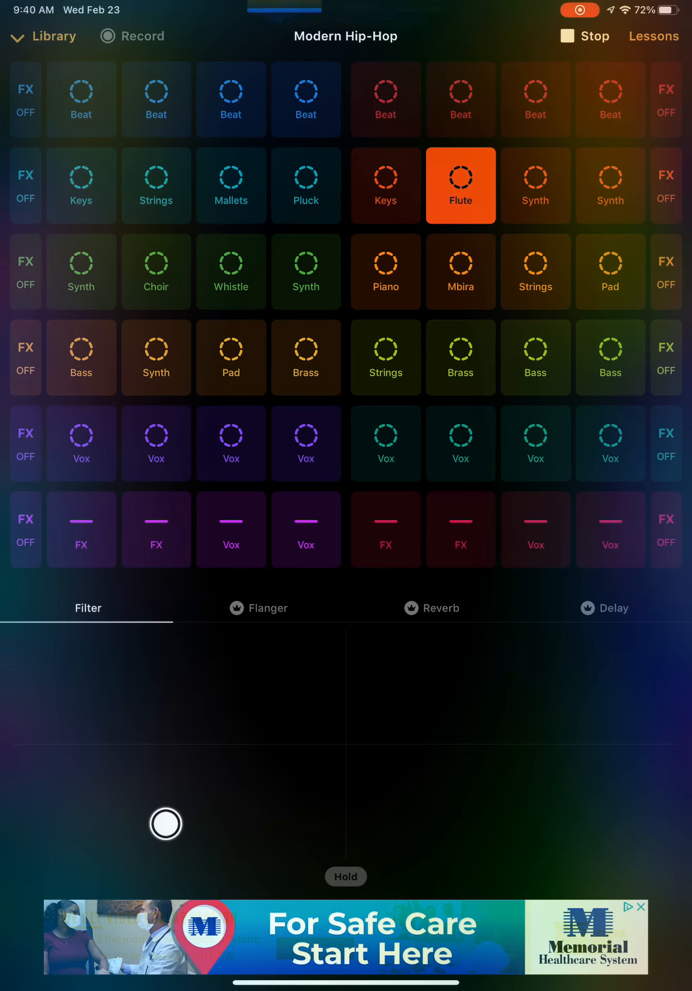
- Start the third Beat loop alongside the Flute
left_click(230, 99)
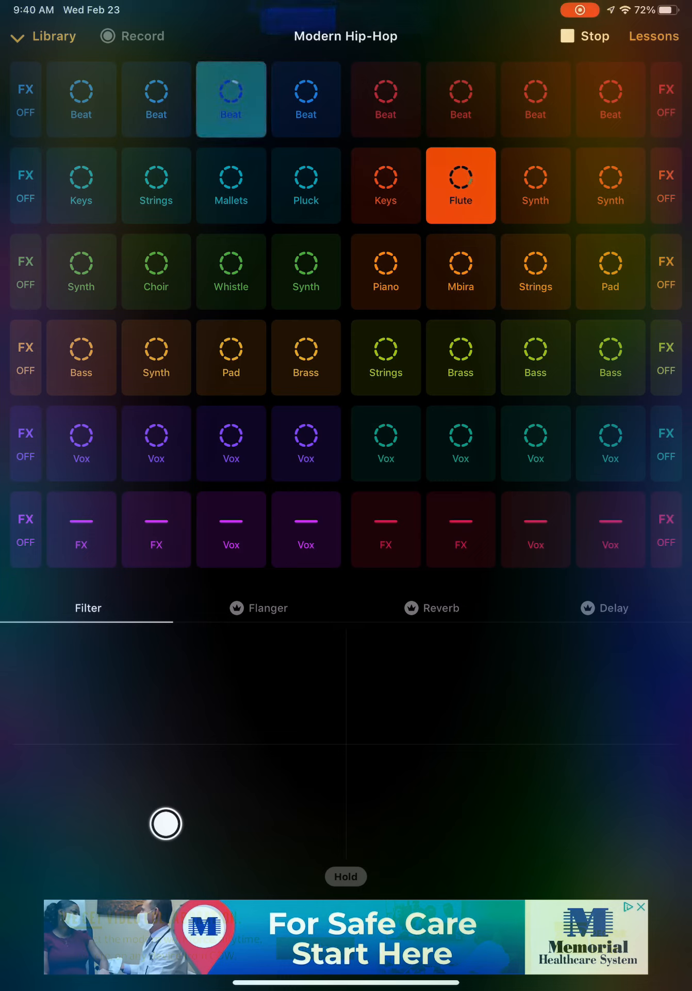
left_click(230, 99)
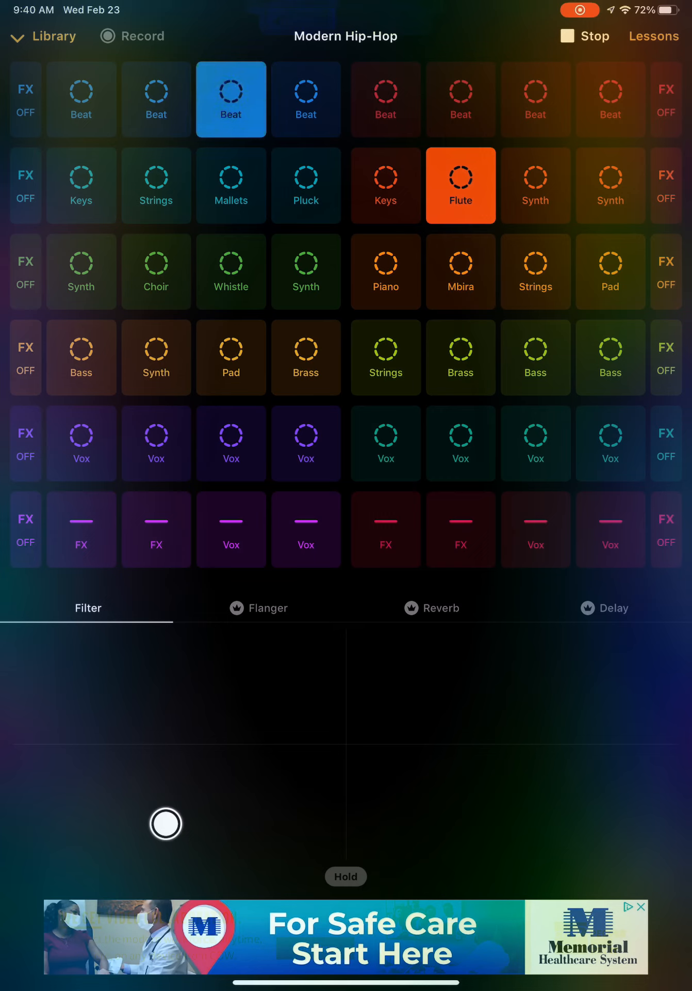
- Audition the first, fourth and second Vox loops, stop the vocals, and swap Flute for Synth
left_click(80, 442)
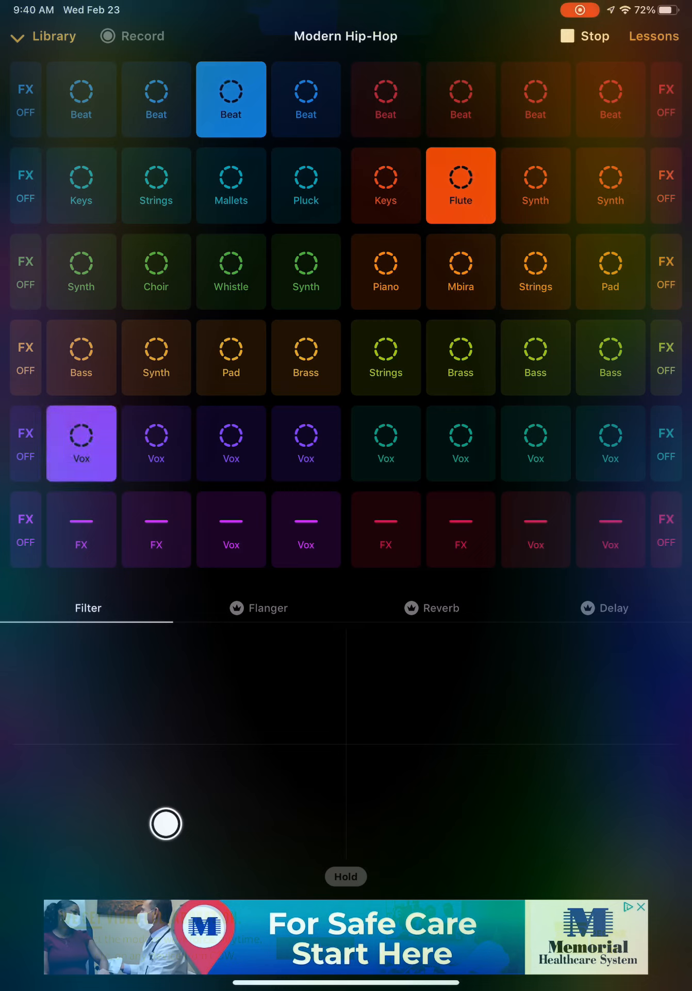
left_click(306, 443)
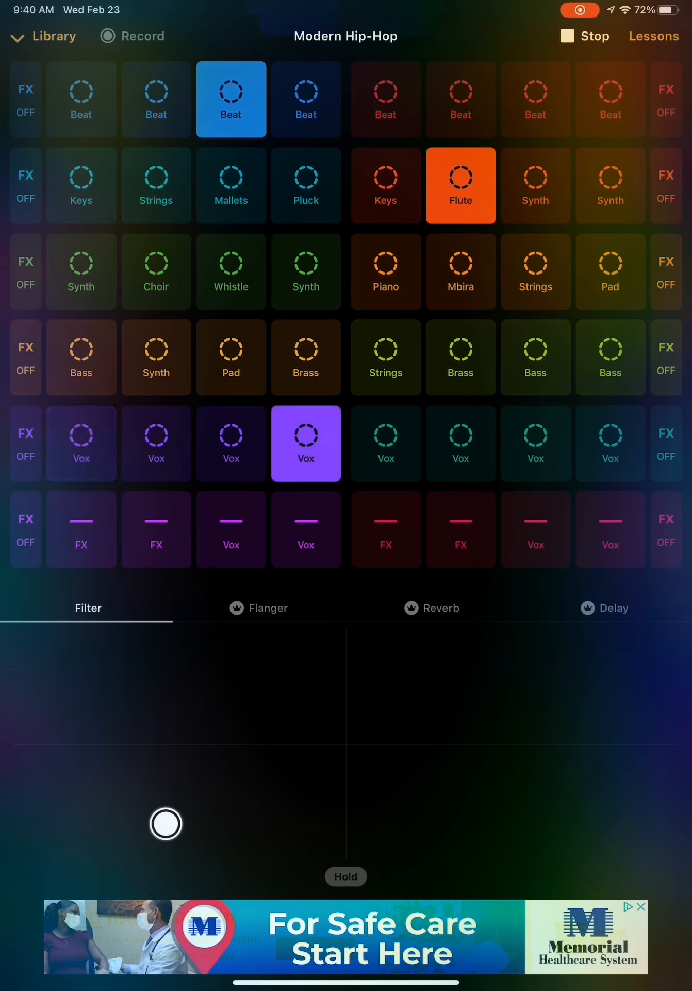
left_click(156, 443)
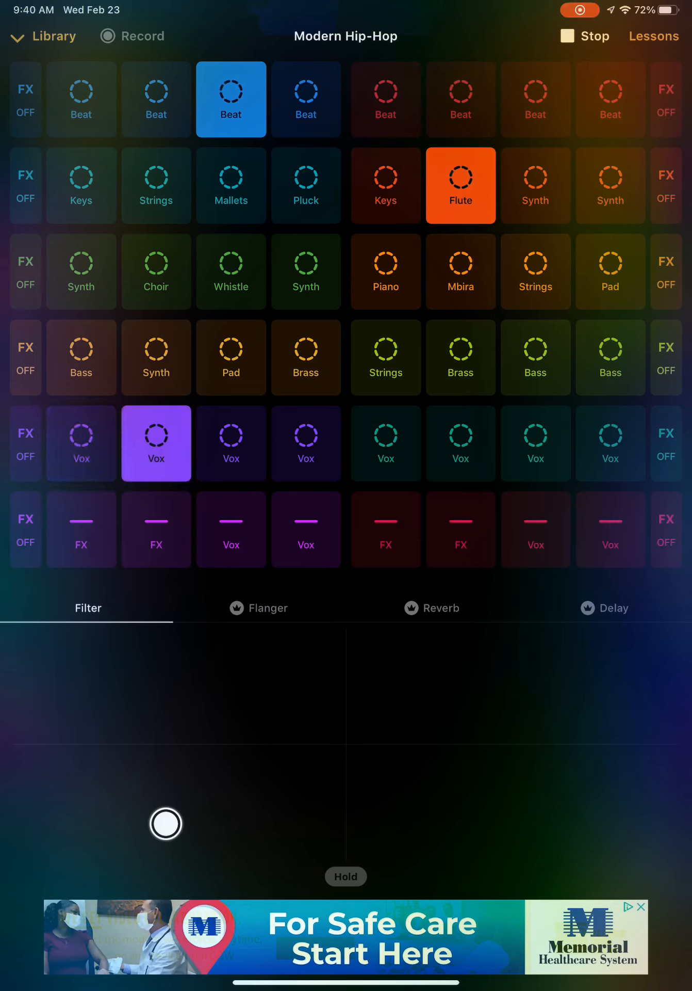
left_click(610, 442)
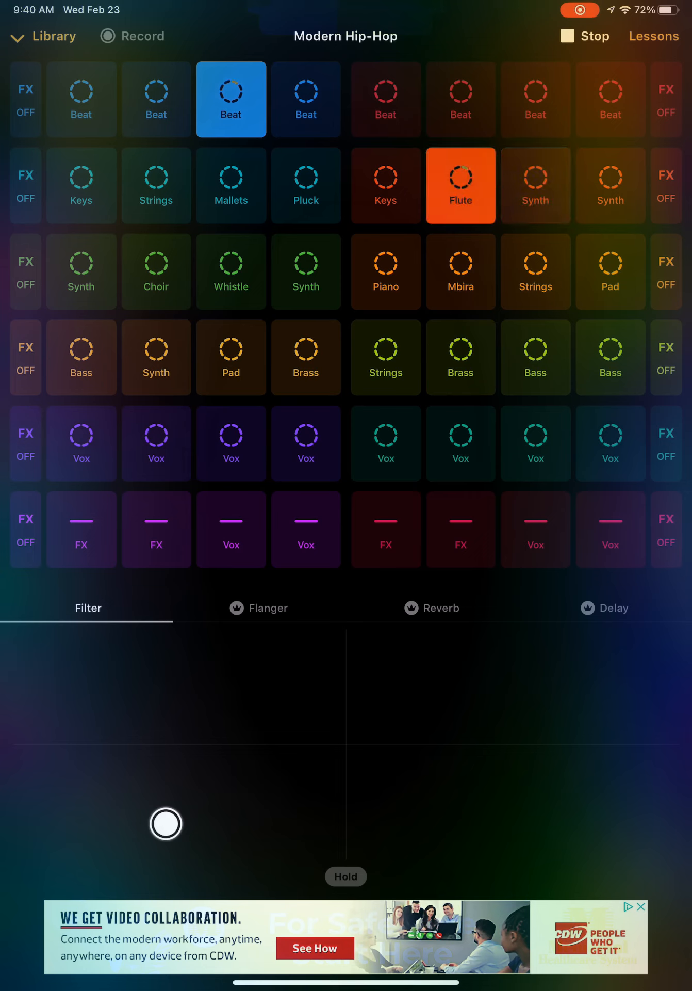
left_click(535, 185)
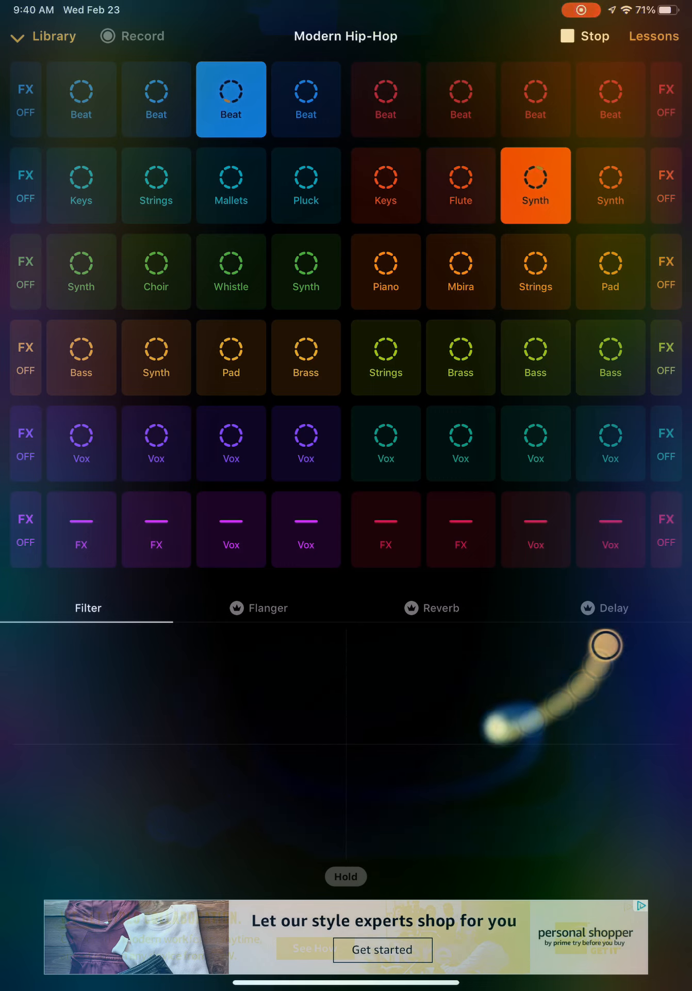
- Sweep the Filter XY pad back and forth over the mix, then add the fourth Vox loop
left_click_drag(607, 644, 328, 715)
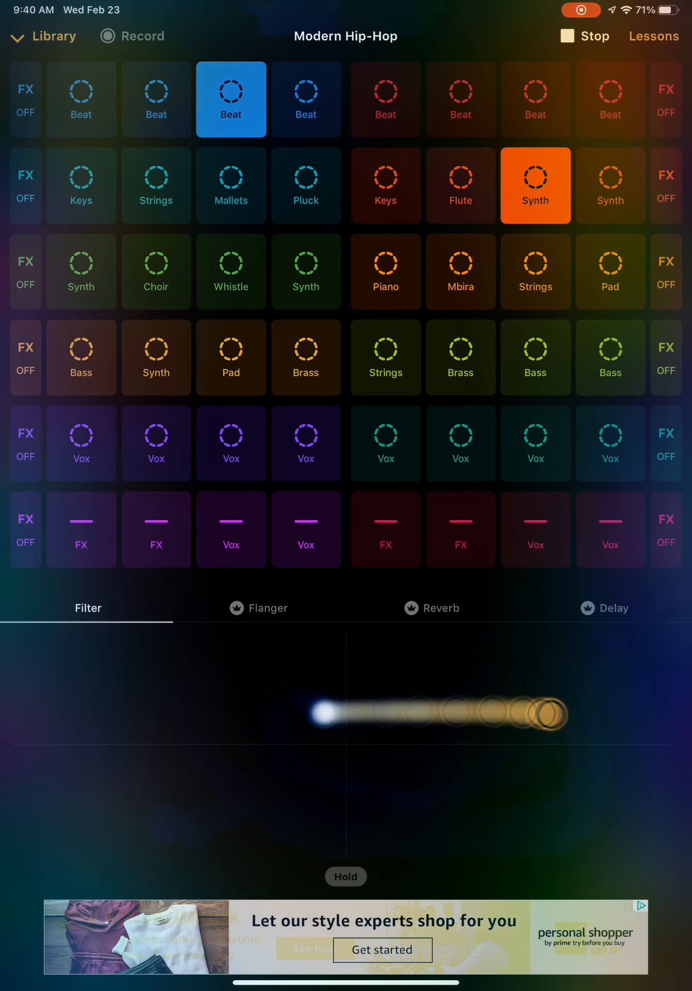
left_click_drag(331, 713, 493, 732)
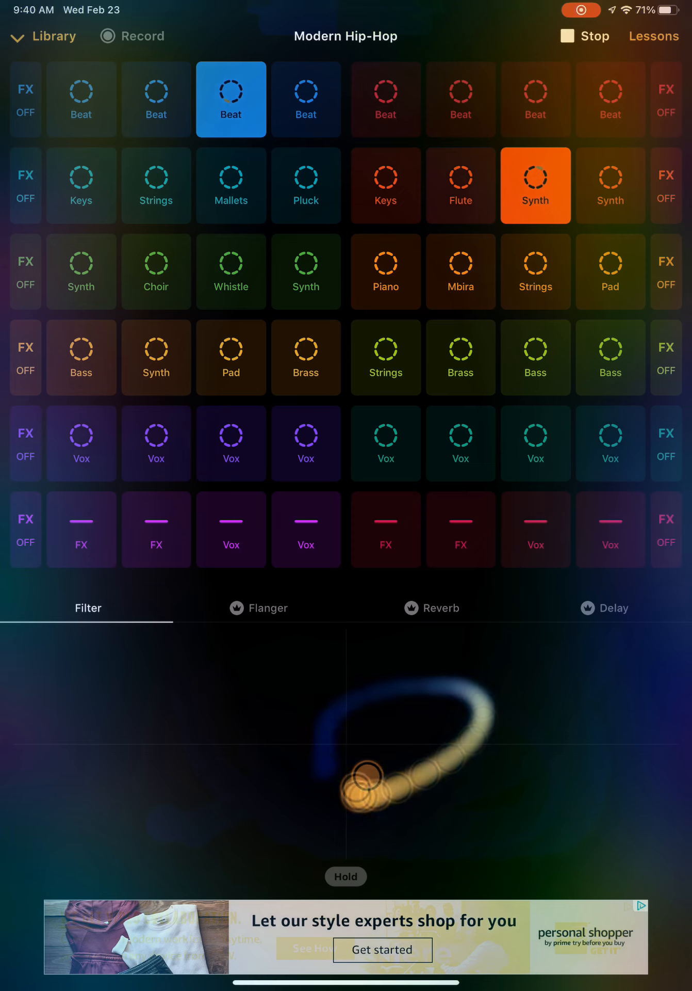
left_click_drag(369, 789, 496, 689)
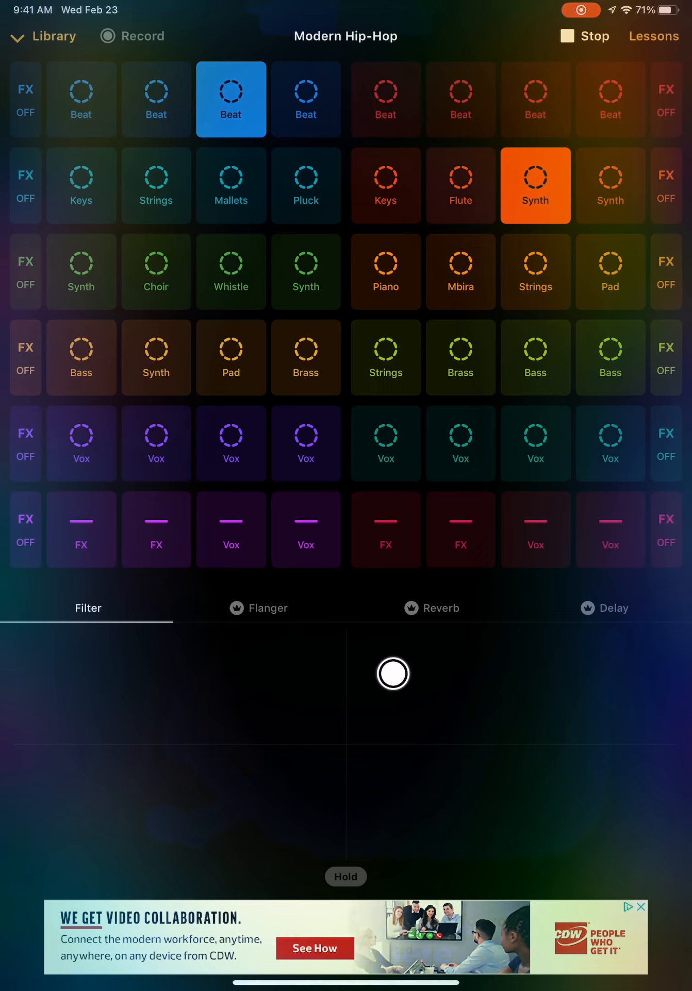
left_click(306, 443)
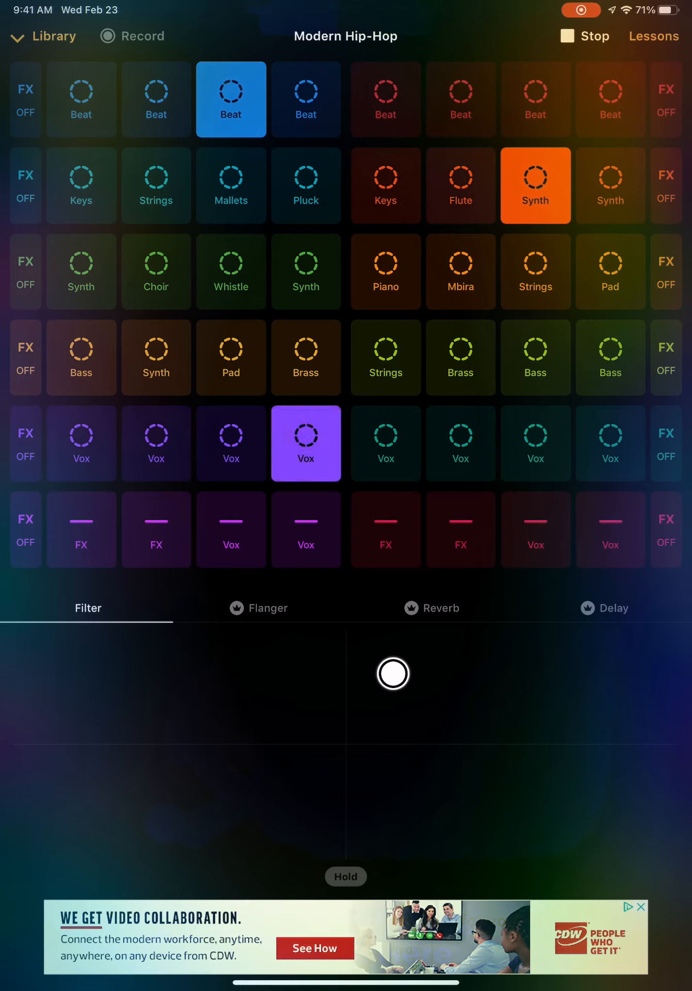